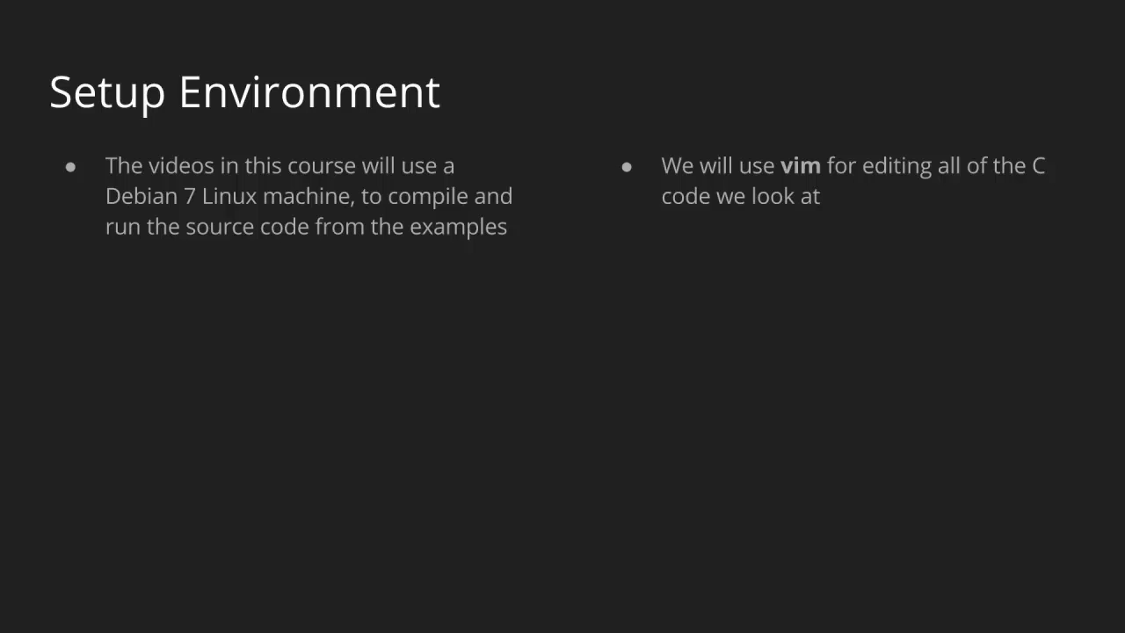
pyautogui.moveTo(88, 616)
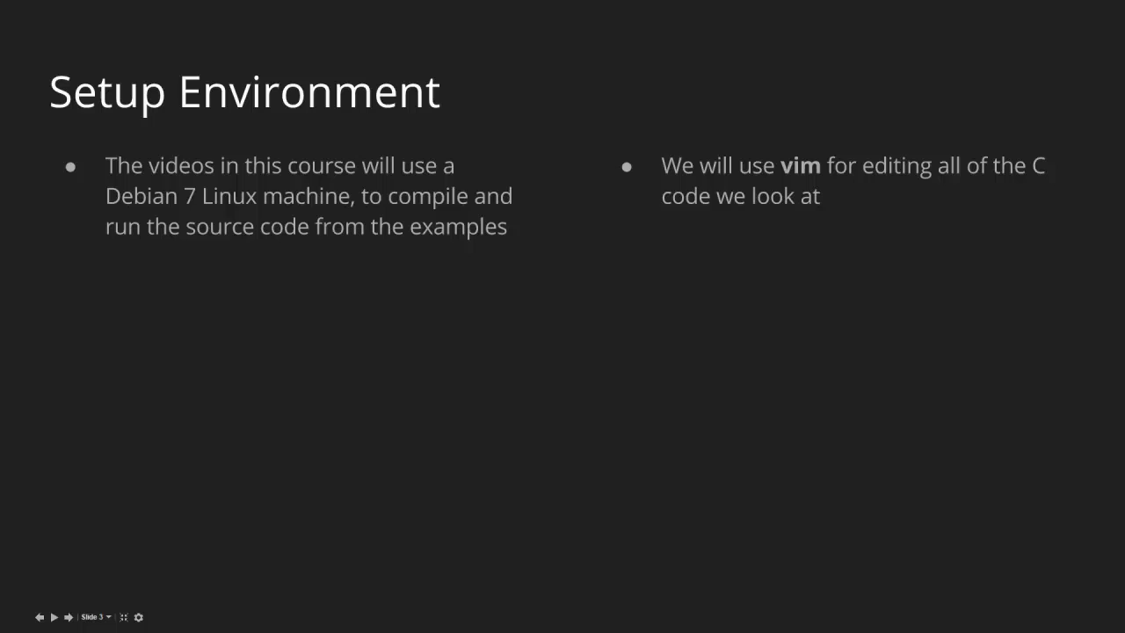